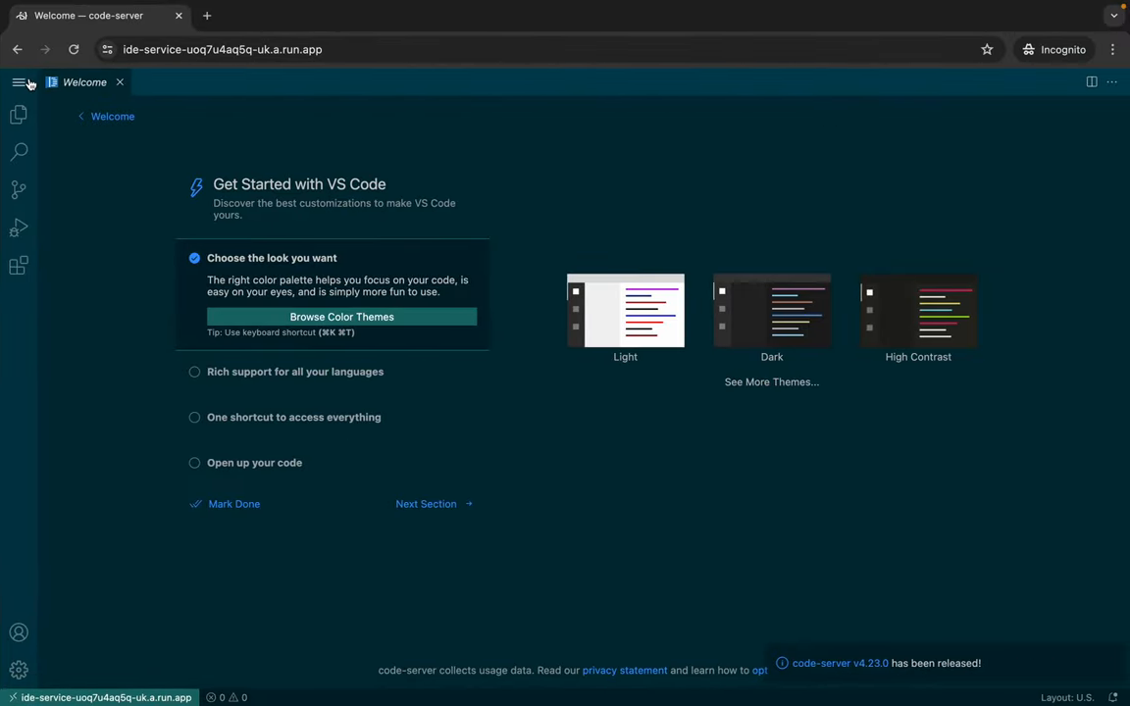
# Step: Open a new terminal in code-server from the Terminal menu
pyautogui.click(18, 83)
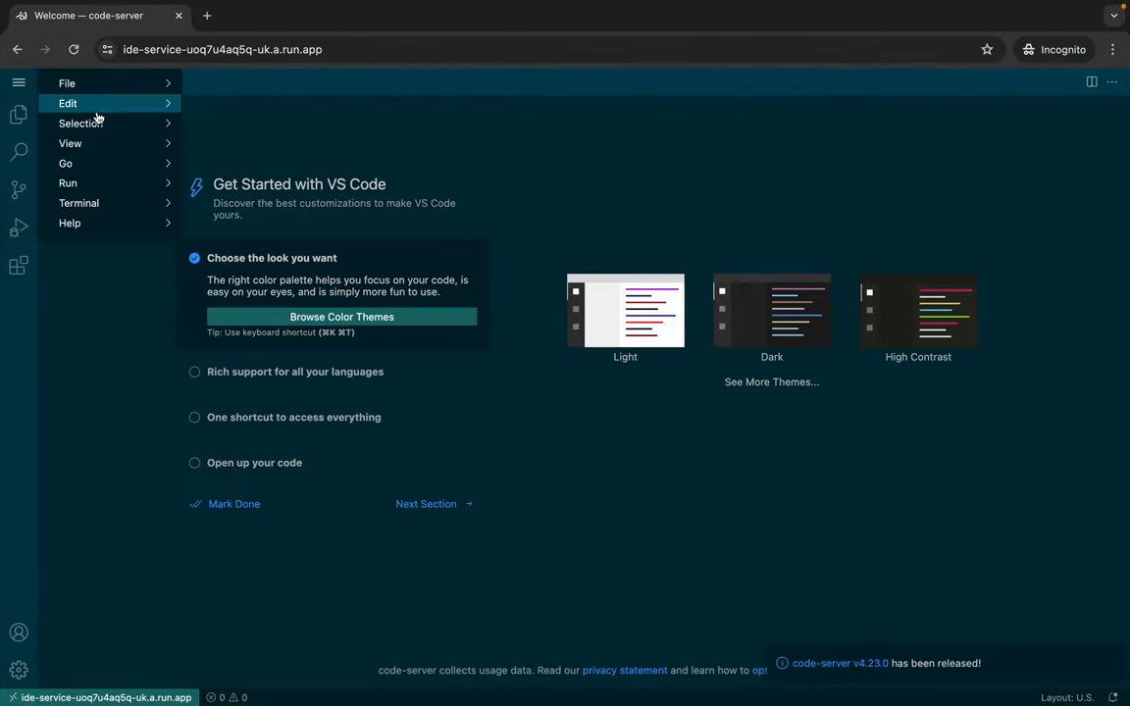
pyautogui.click(79, 203)
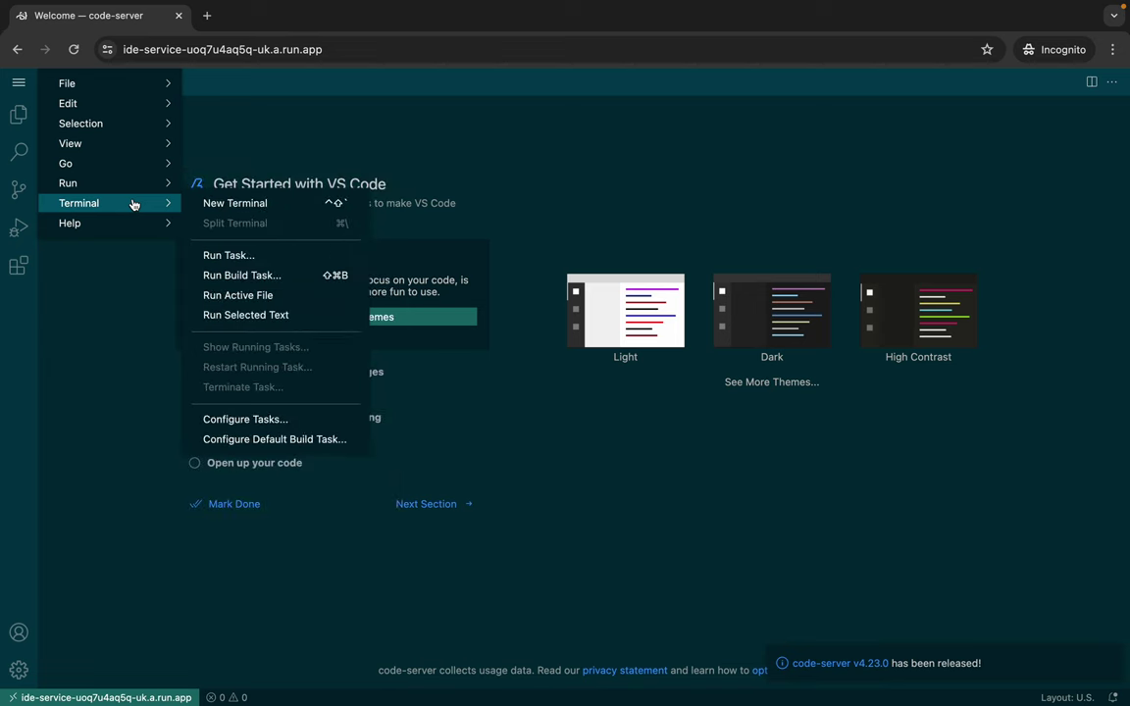
pyautogui.moveTo(234, 203)
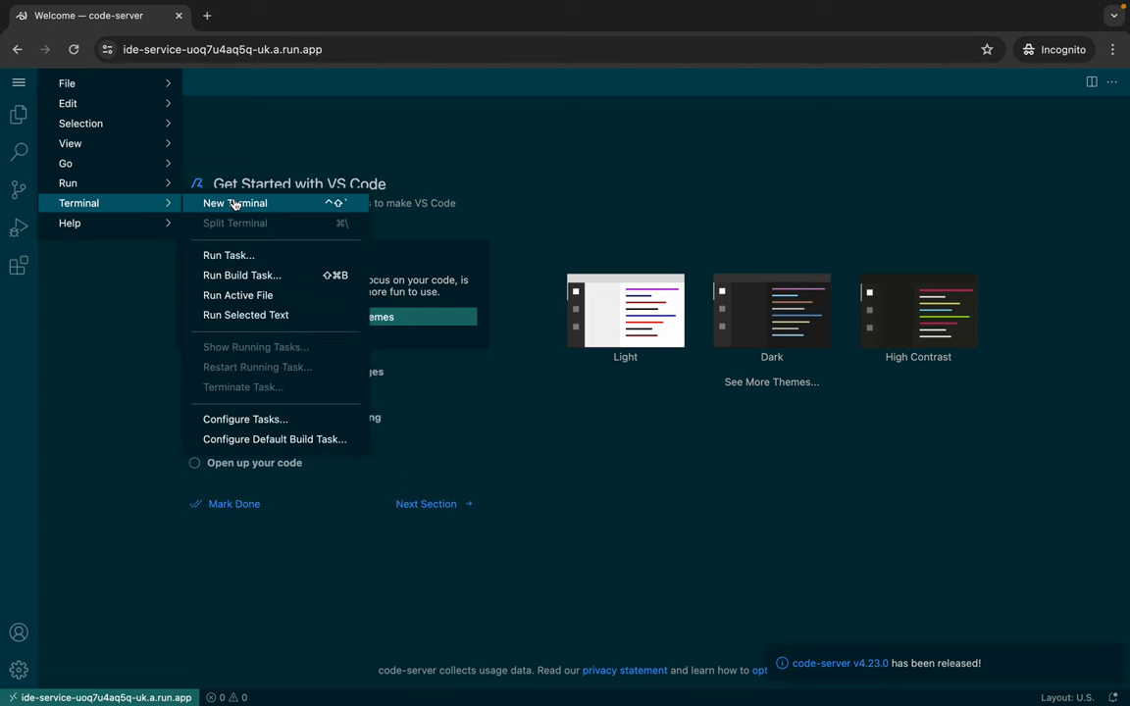
pyautogui.click(234, 203)
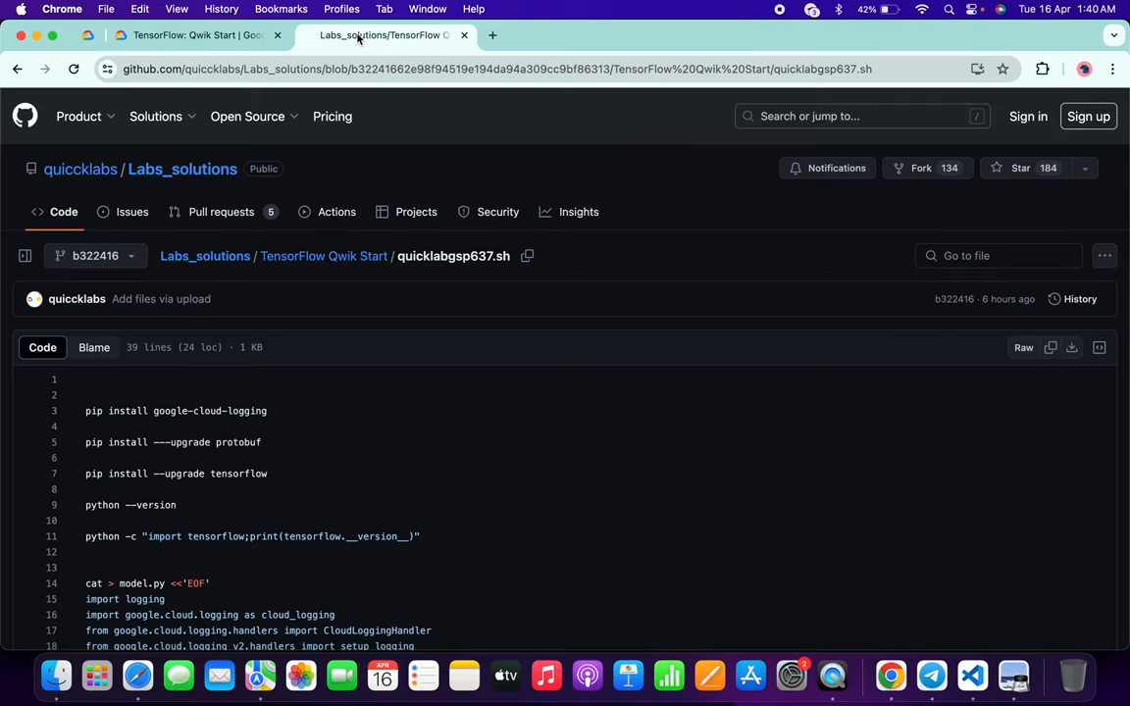
pyautogui.moveTo(594, 470)
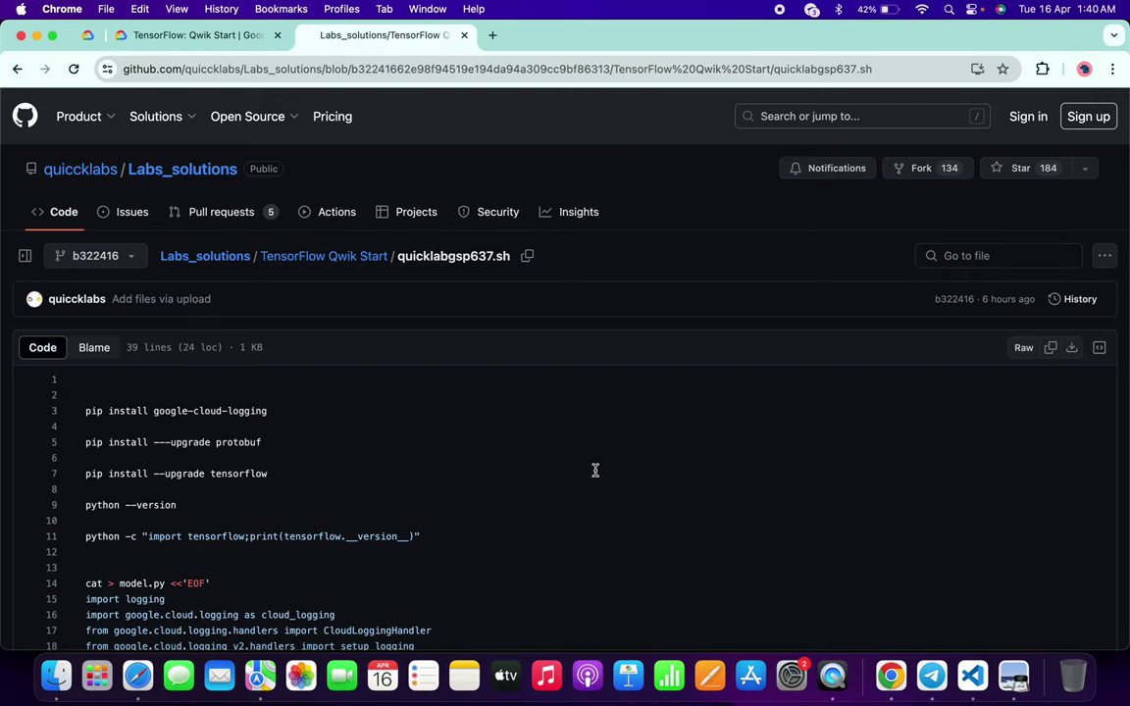
pyautogui.moveTo(1050, 349)
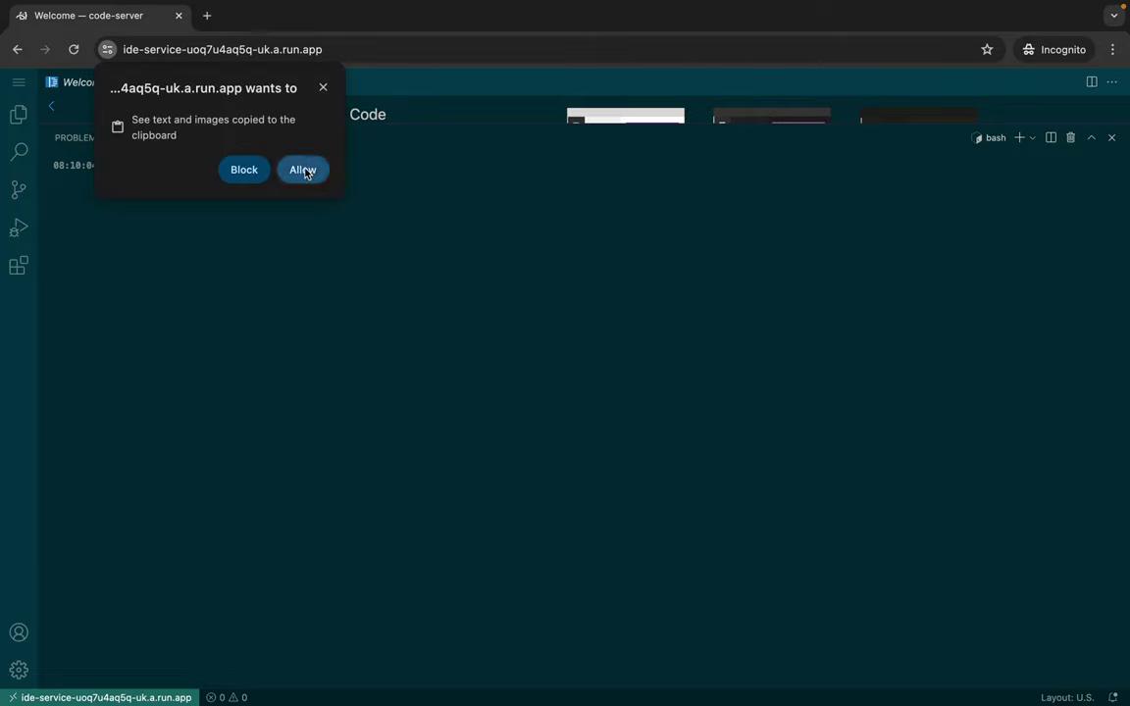
# Step: Allow clipboard access and run the pasted lab script in the terminal
pyautogui.click(302, 169)
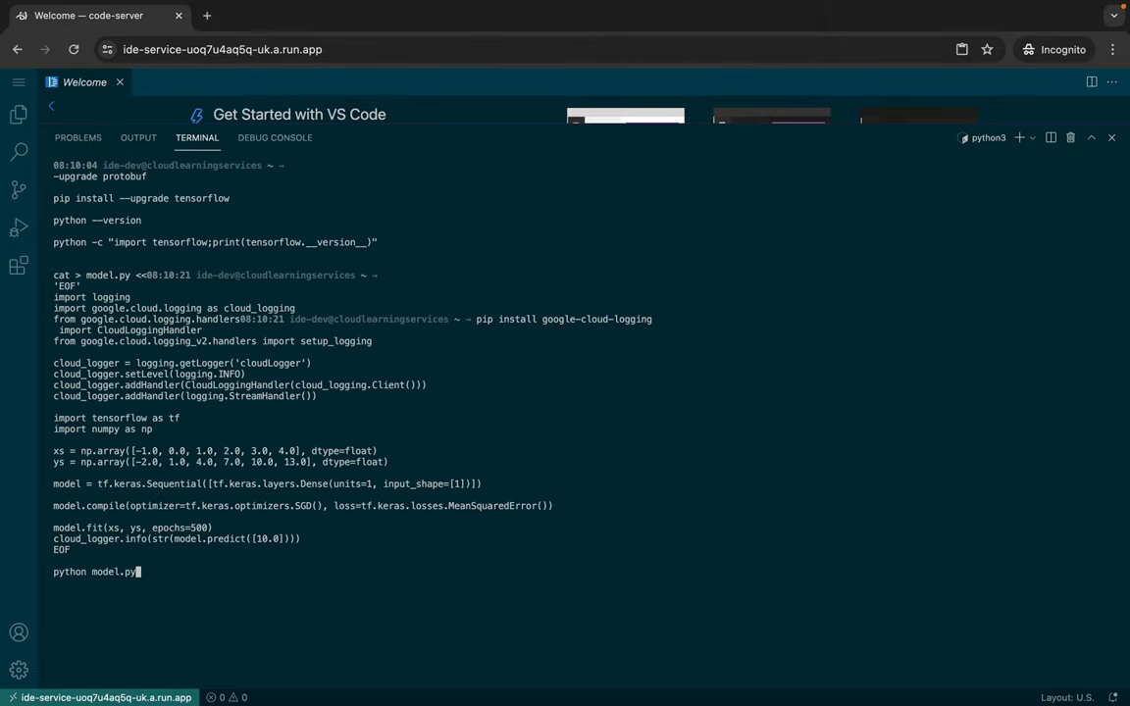
pyautogui.press('Return')
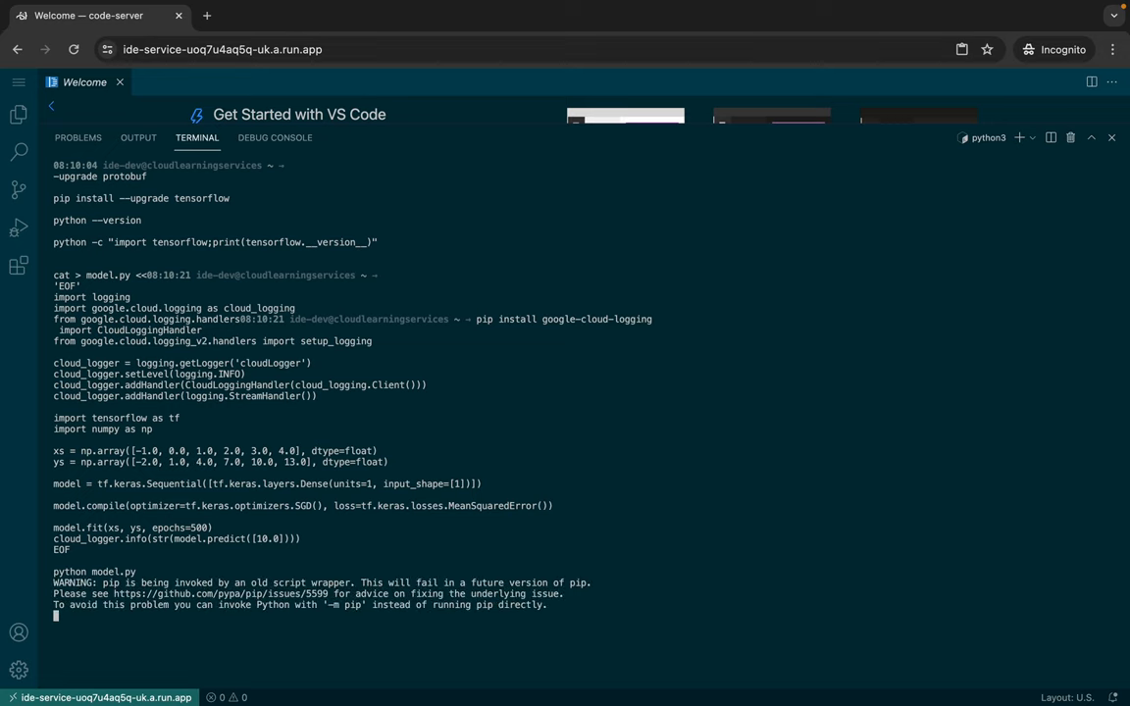
# Step: Follow the google-cloud-logging and protobuf install output as TensorFlow 2.11.0 starts downloading
pyautogui.scroll(-3)
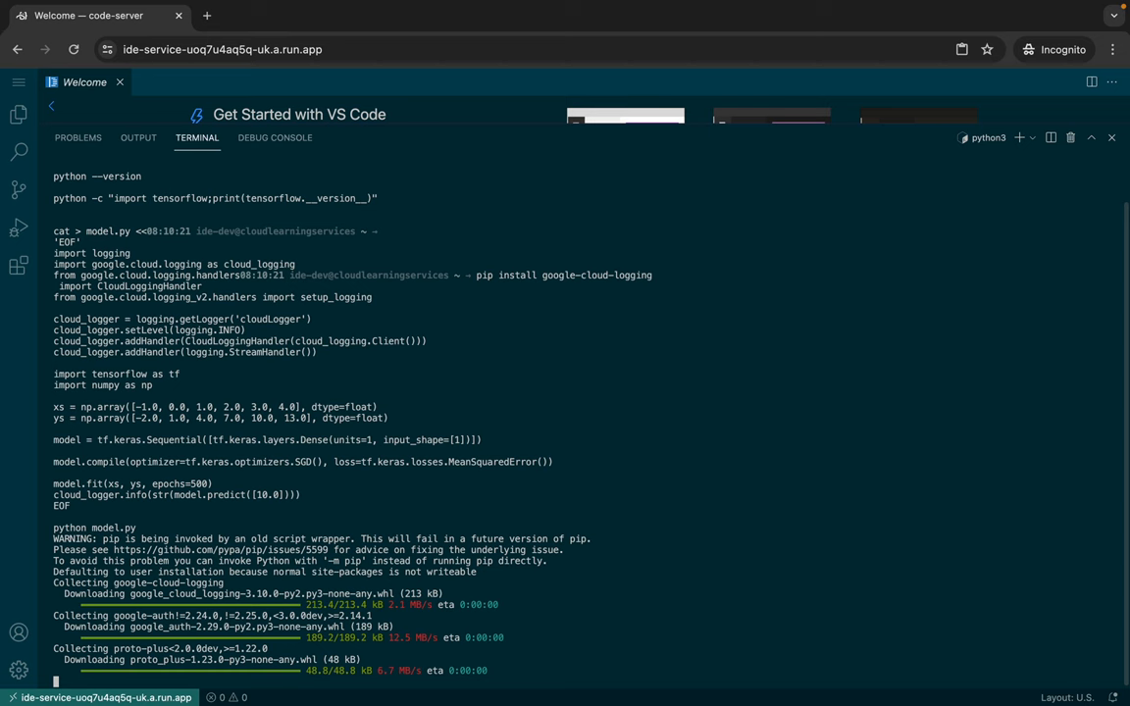
pyautogui.scroll(-3)
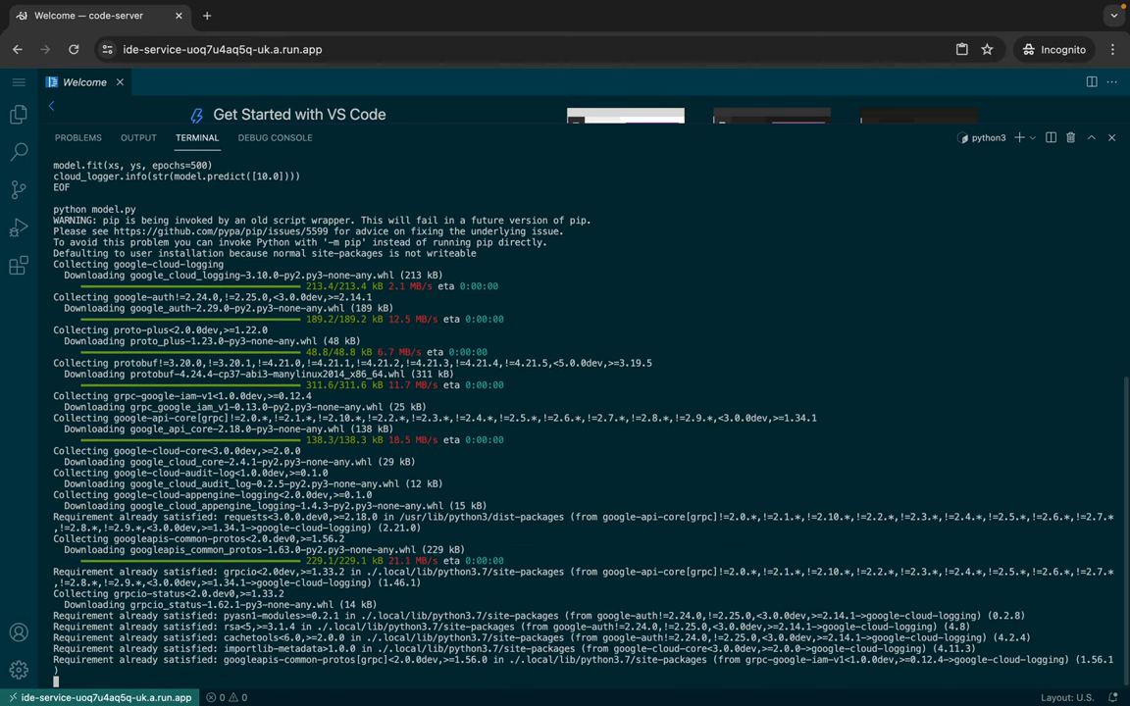
pyautogui.scroll(-3)
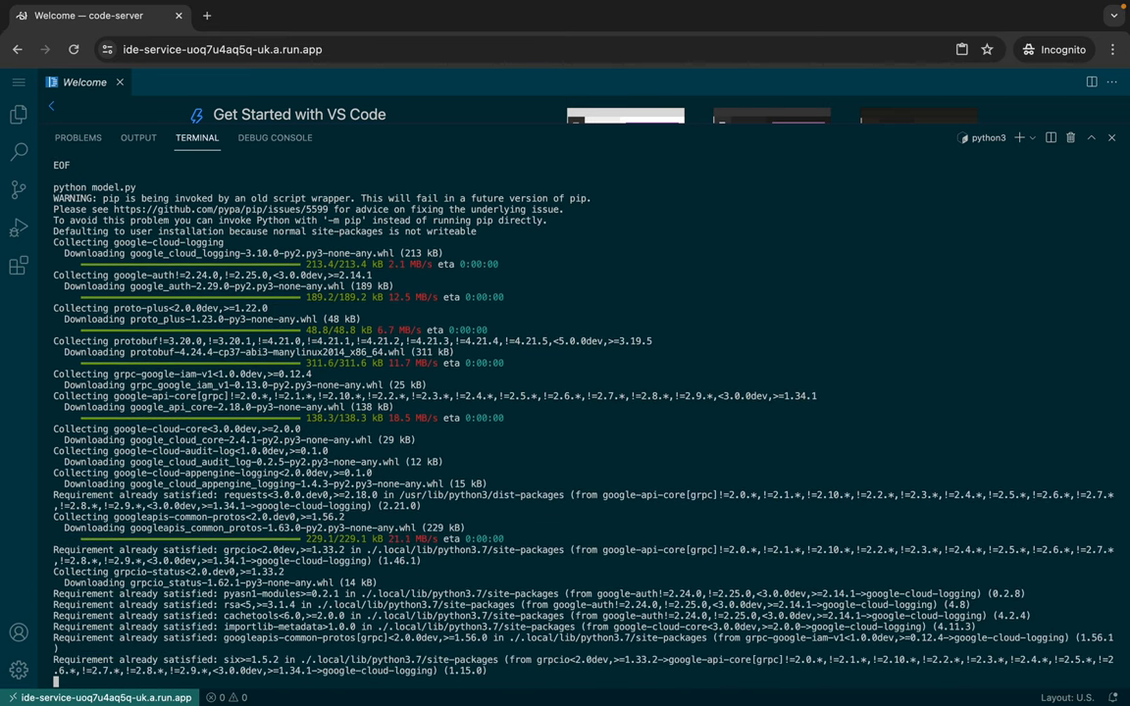
pyautogui.scroll(-3)
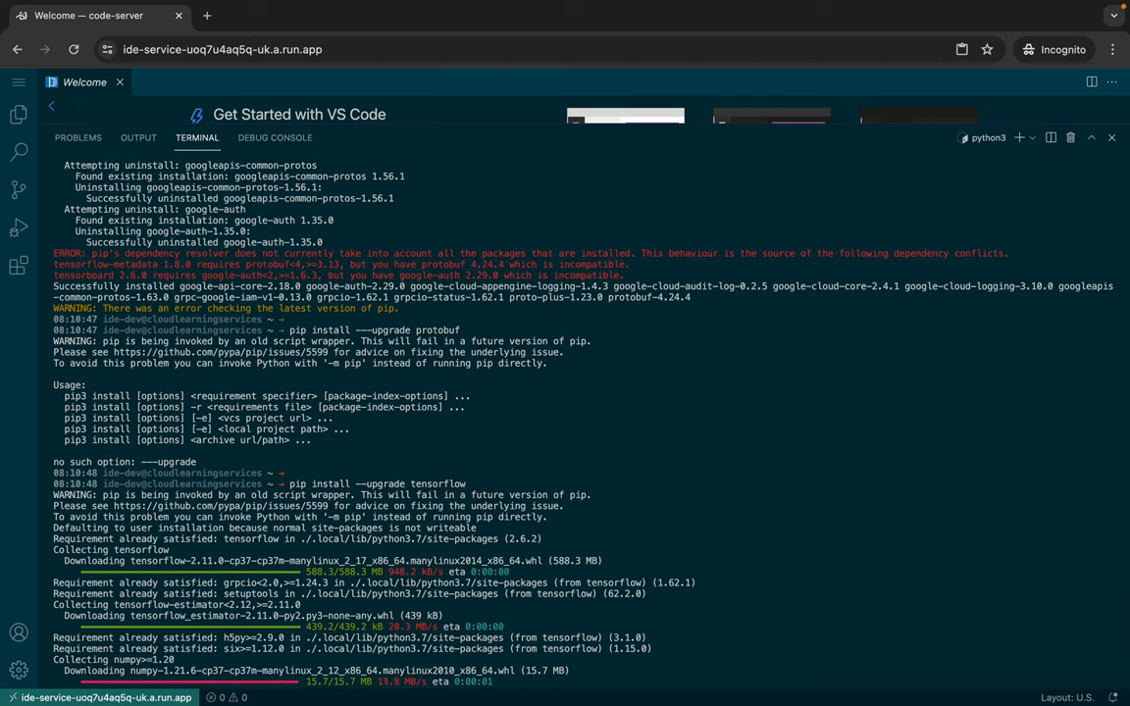
# Step: Follow the terminal output as TensorFlow 2.6.2 is uninstalled and the upgrade installs
pyautogui.scroll(-3)
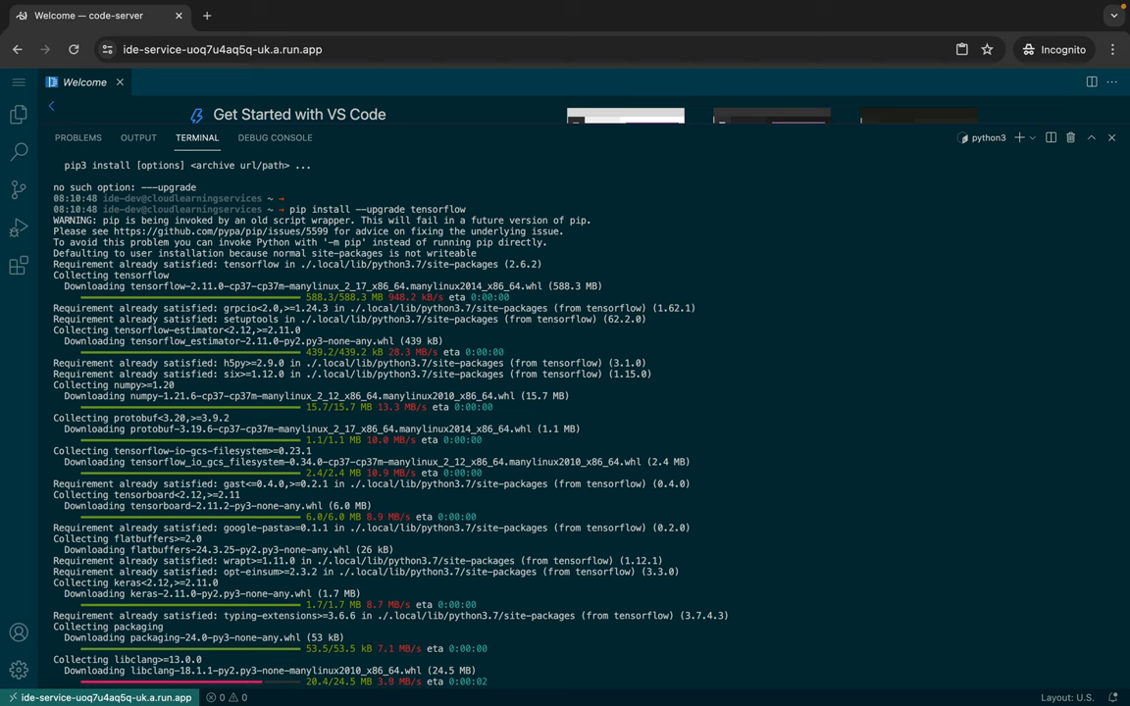
pyautogui.scroll(-3)
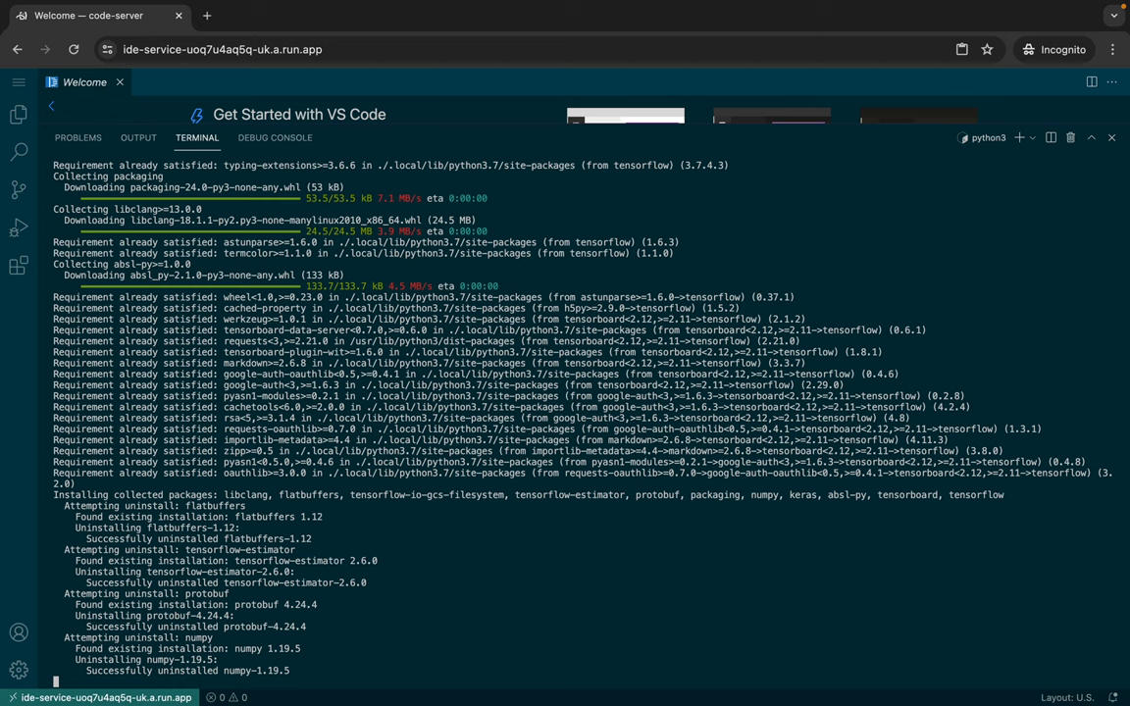
pyautogui.scroll(-3)
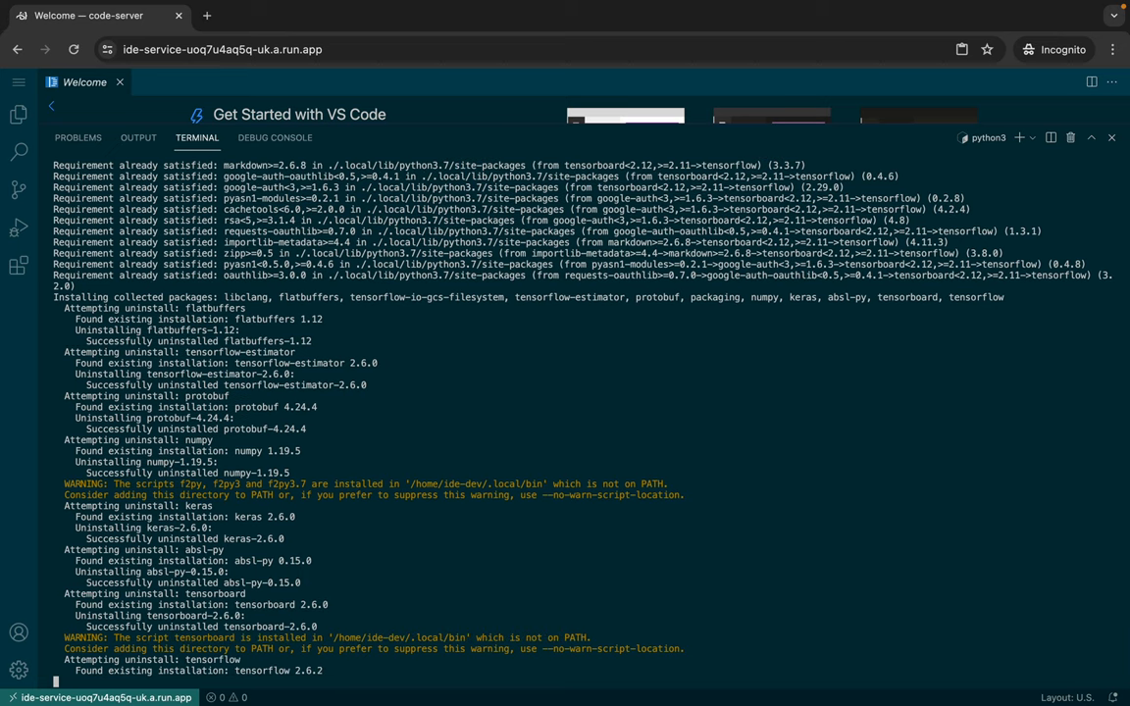
pyautogui.scroll(-3)
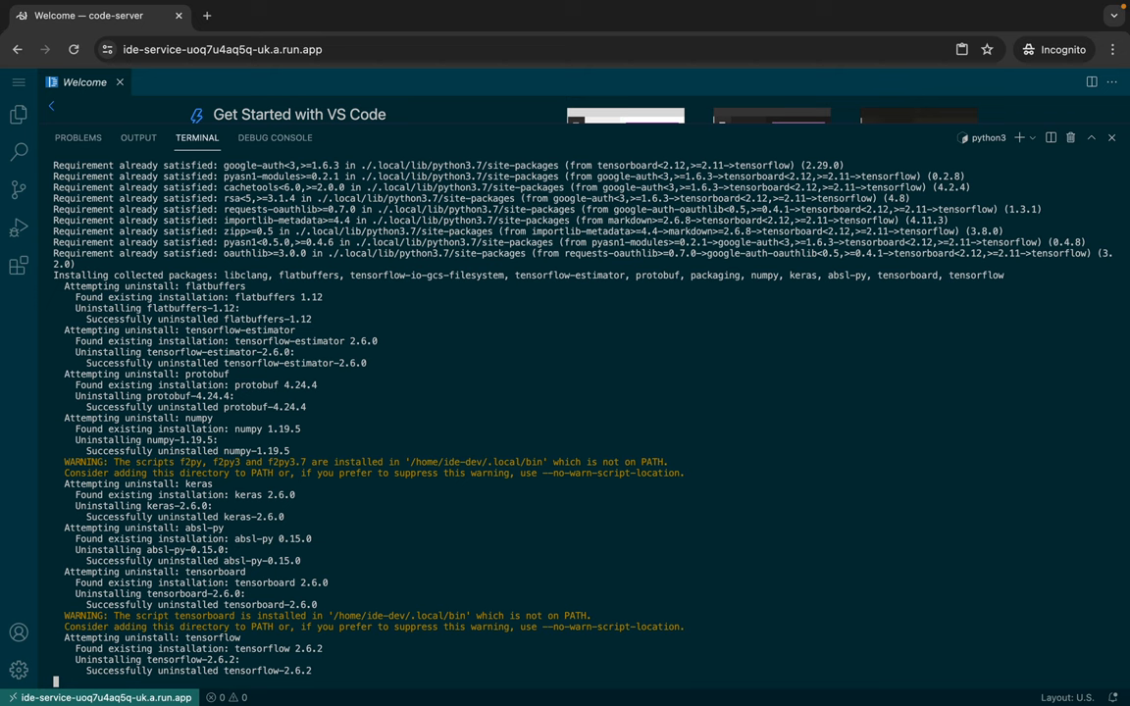
pyautogui.scroll(-3)
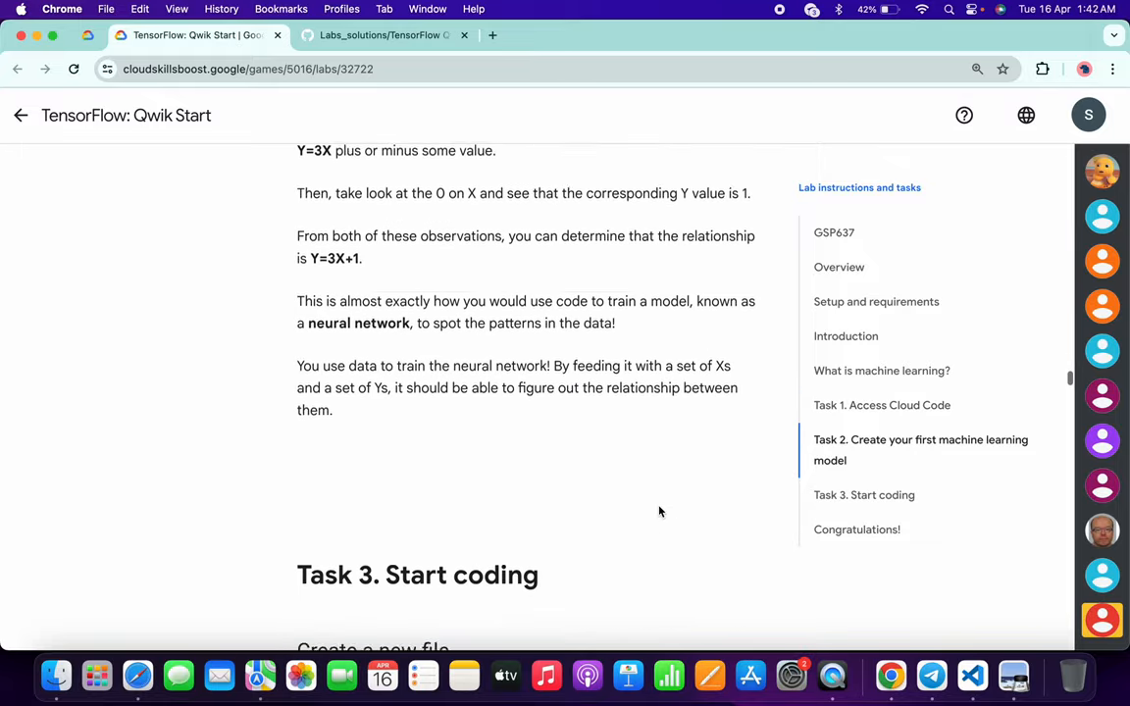
# Step: Run Check my progress on the Create machine learning models objective
pyautogui.scroll(-3)
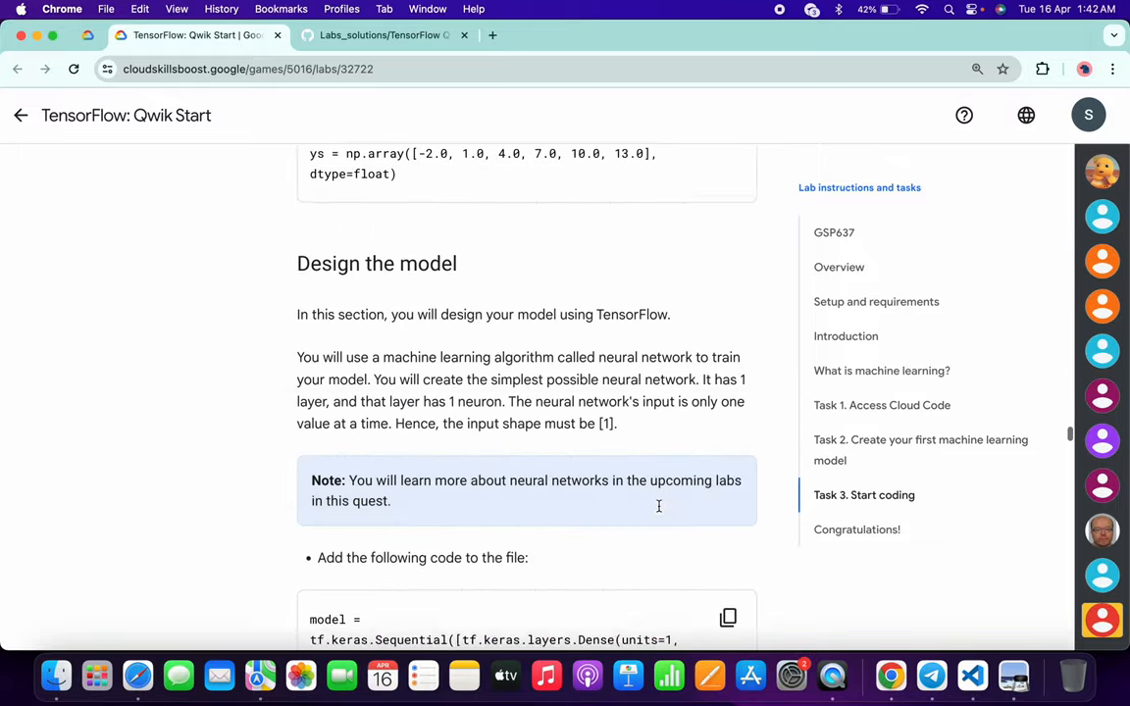
pyautogui.scroll(-3)
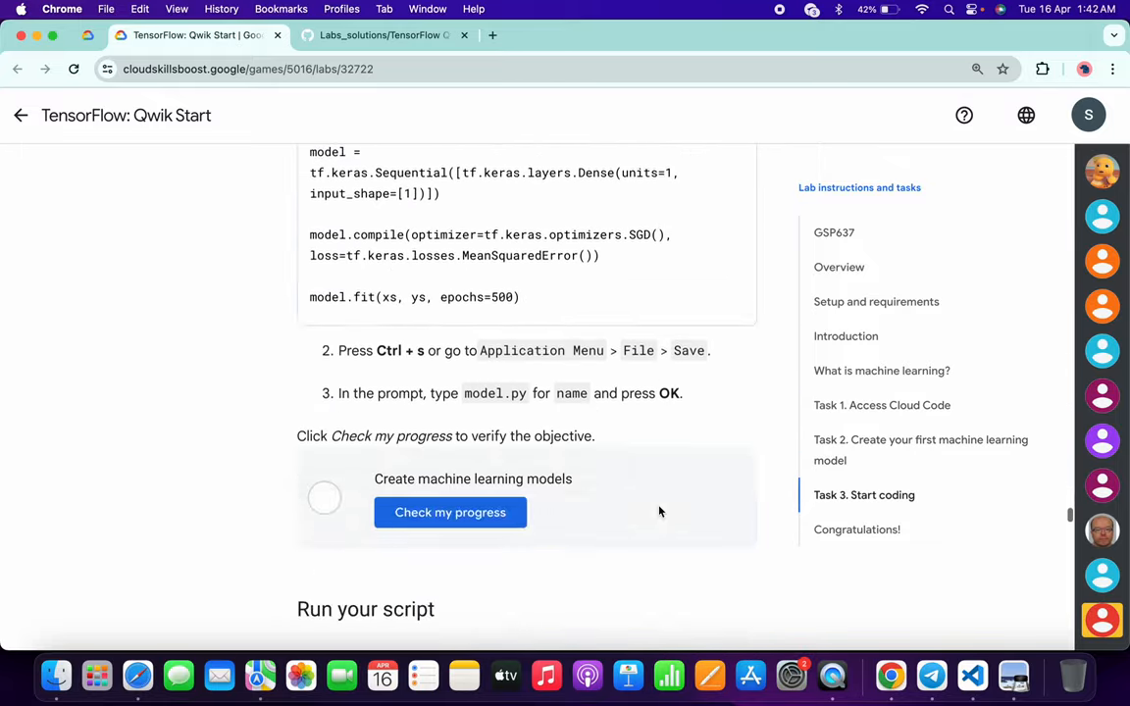
pyautogui.scroll(-3)
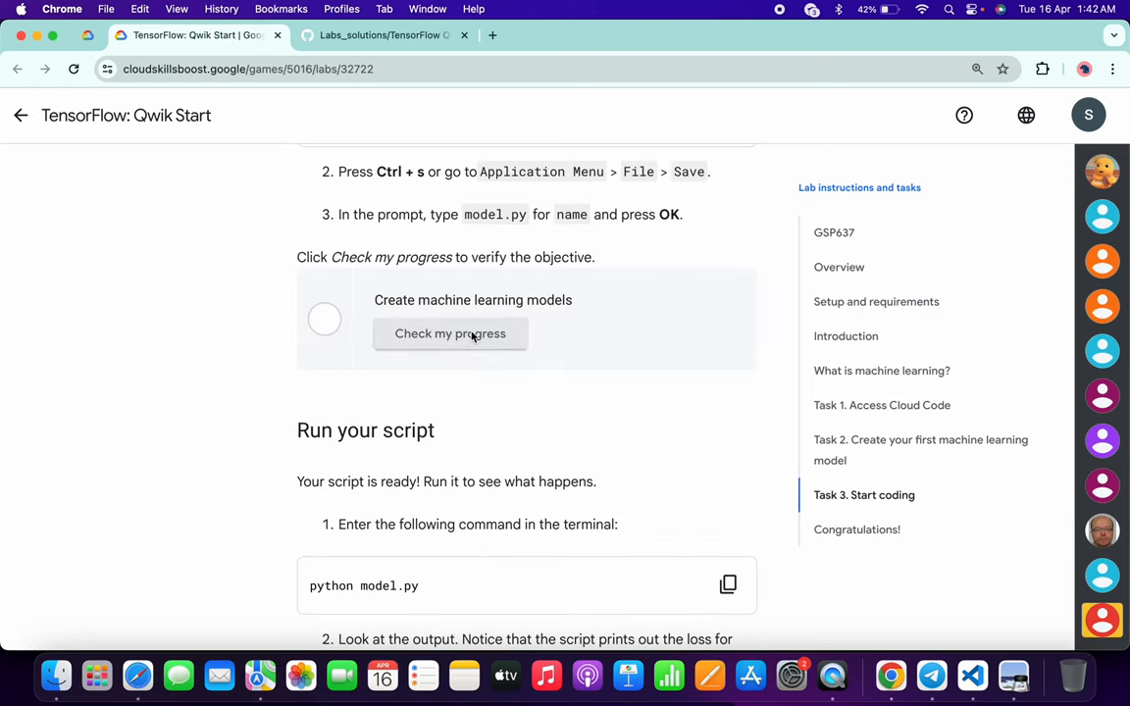
pyautogui.click(449, 333)
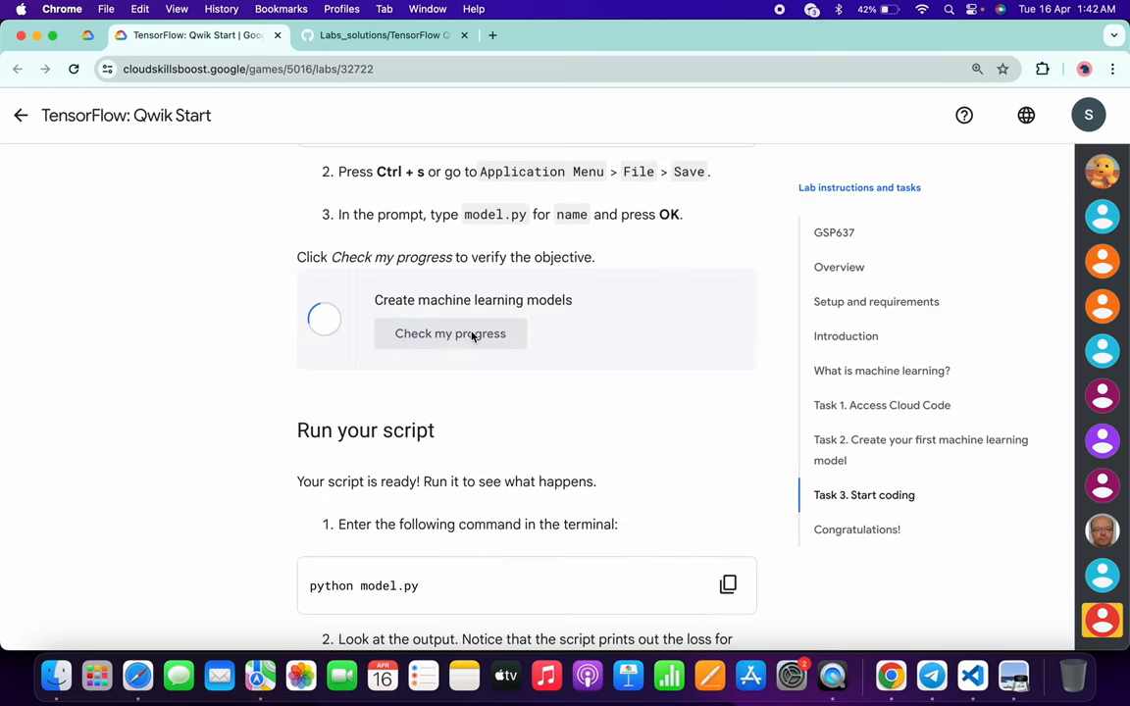
pyautogui.click(449, 332)
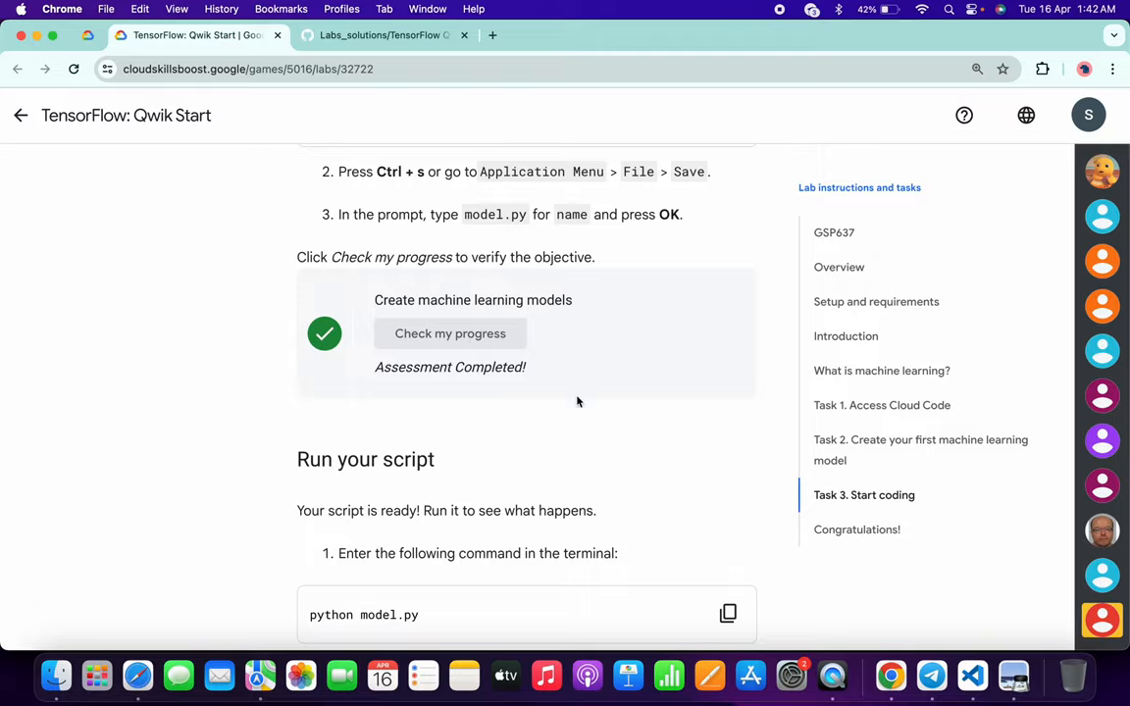
# Step: Run Check my progress on the Use the model objective
pyautogui.scroll(-3)
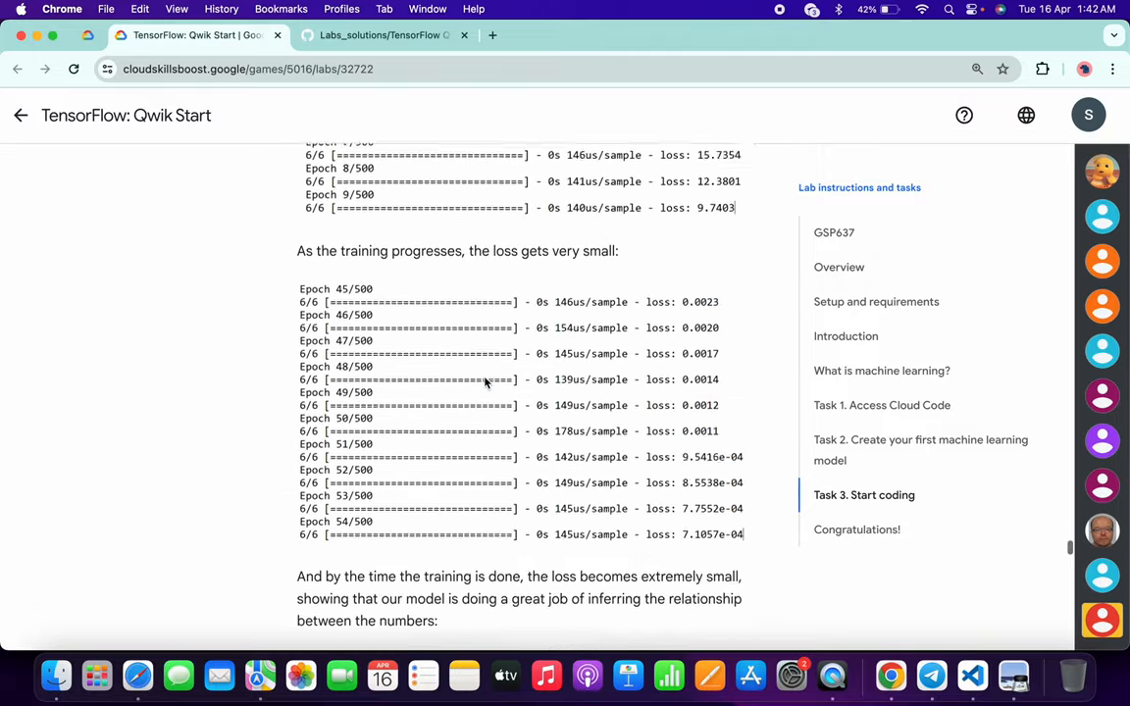
pyautogui.scroll(-3)
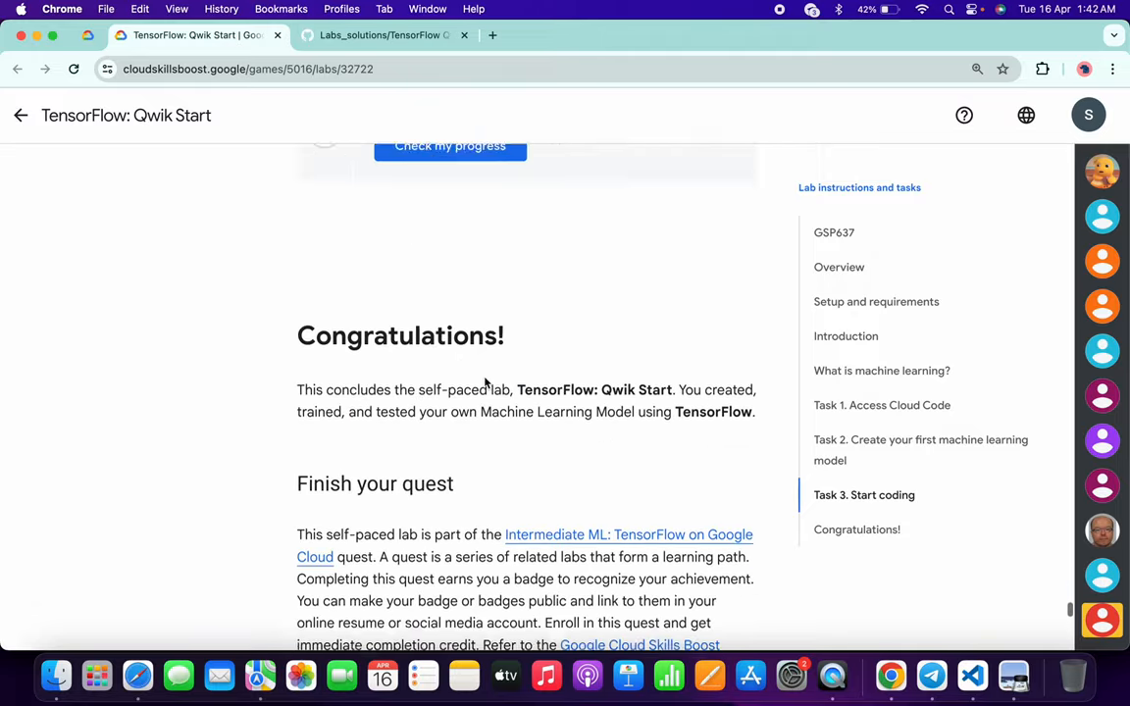
pyautogui.scroll(3)
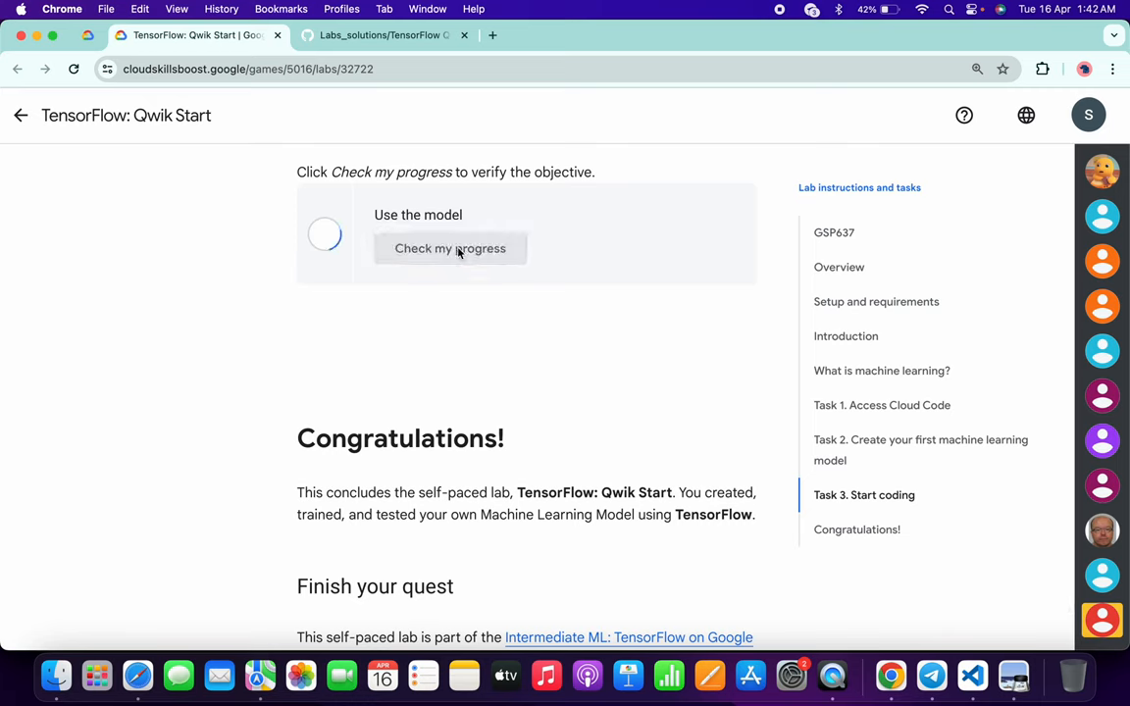
pyautogui.click(449, 248)
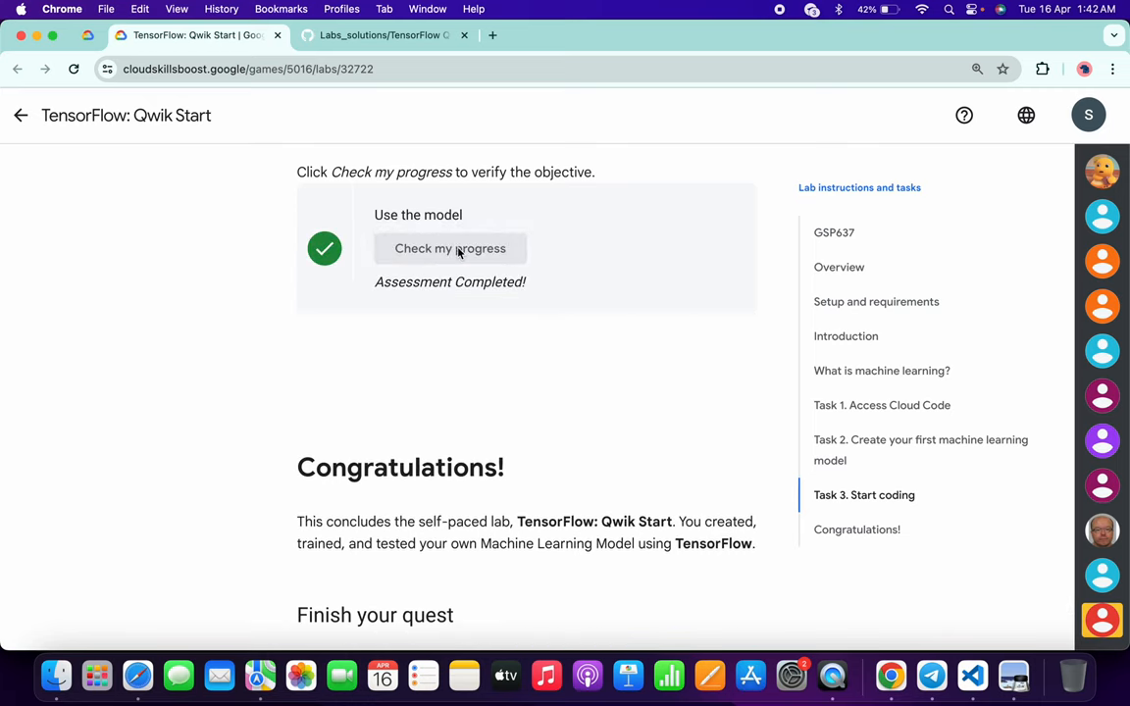